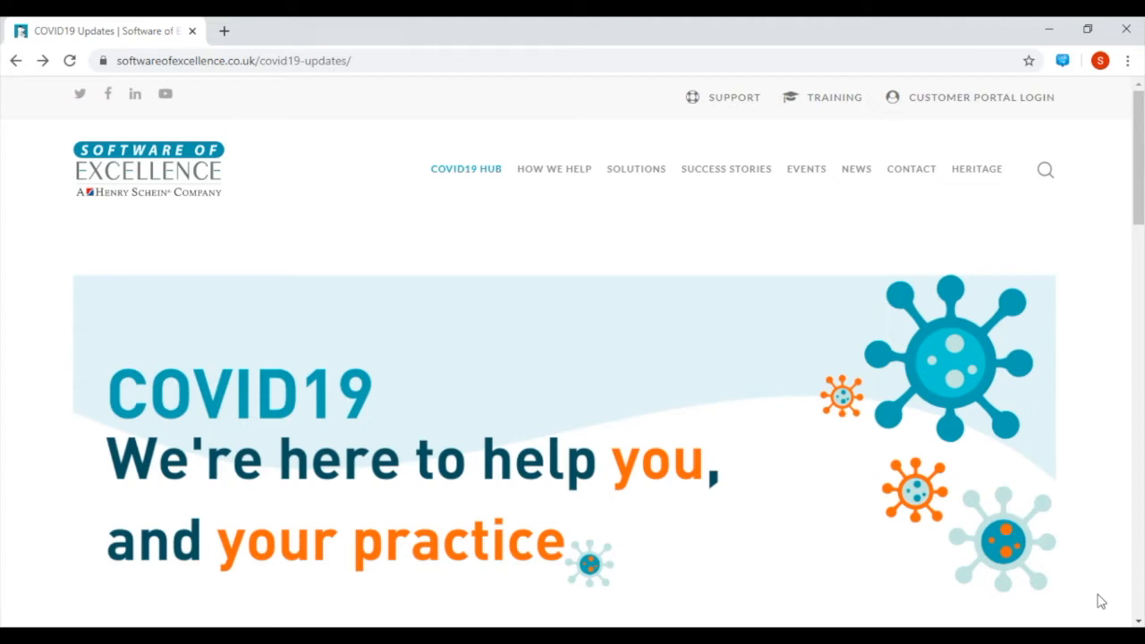
mouse_move(465, 168)
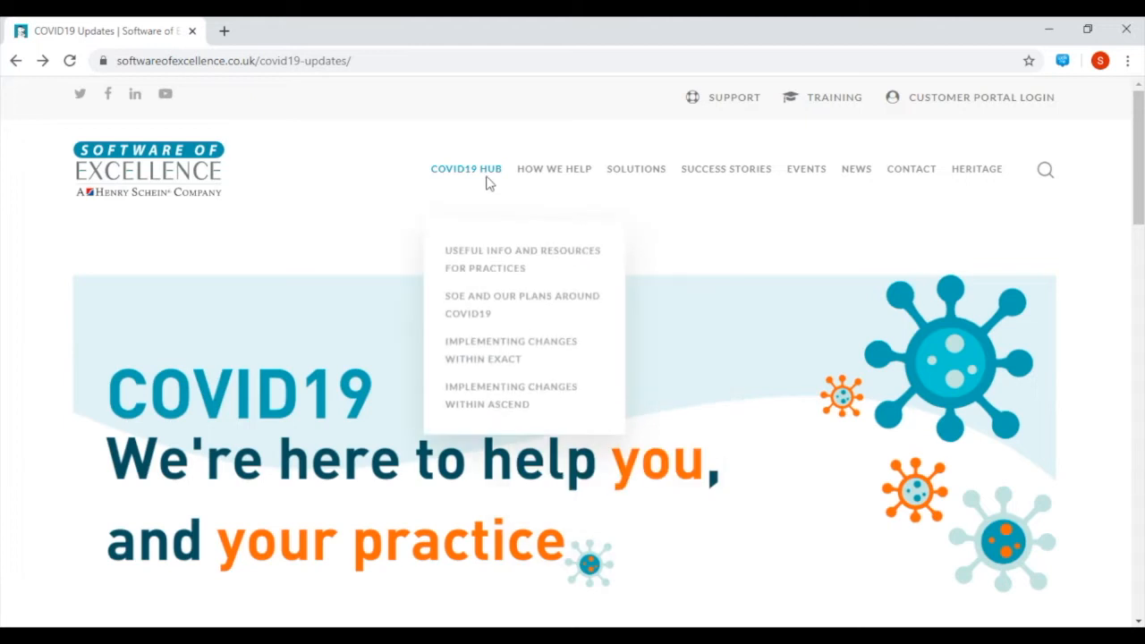
Step: Open the 'Implementing changes within EXACT' COVID-19 guide and scroll through it
left_click(511, 349)
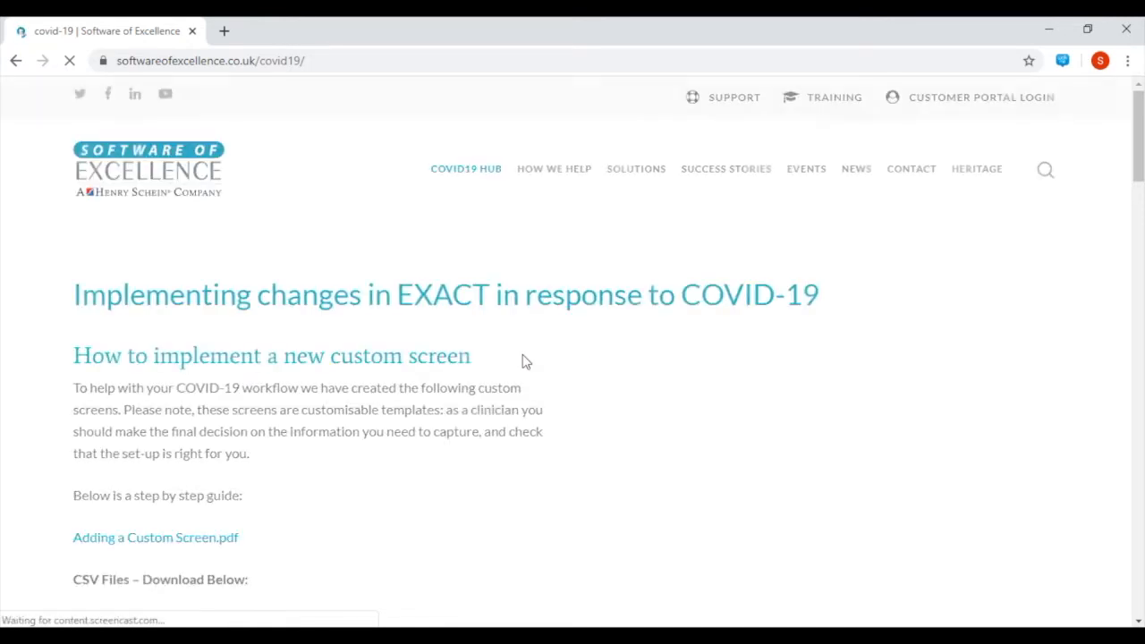
scroll("down", 3)
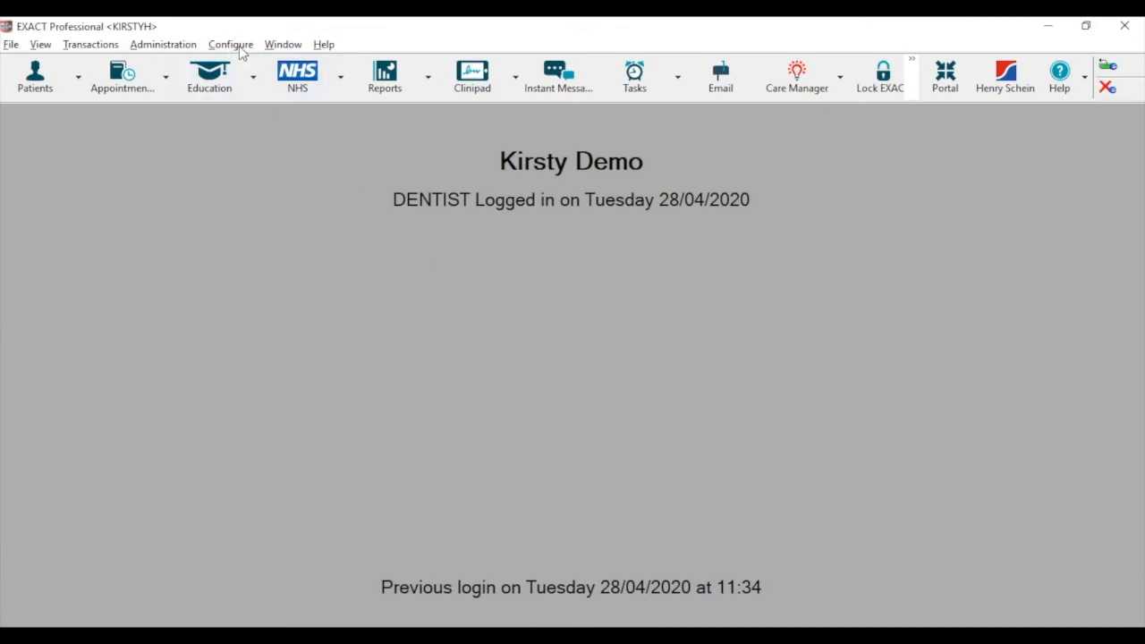
Step: Open Configure > Custom Screens to list existing templates like Child Exam and Medical History
left_click(229, 43)
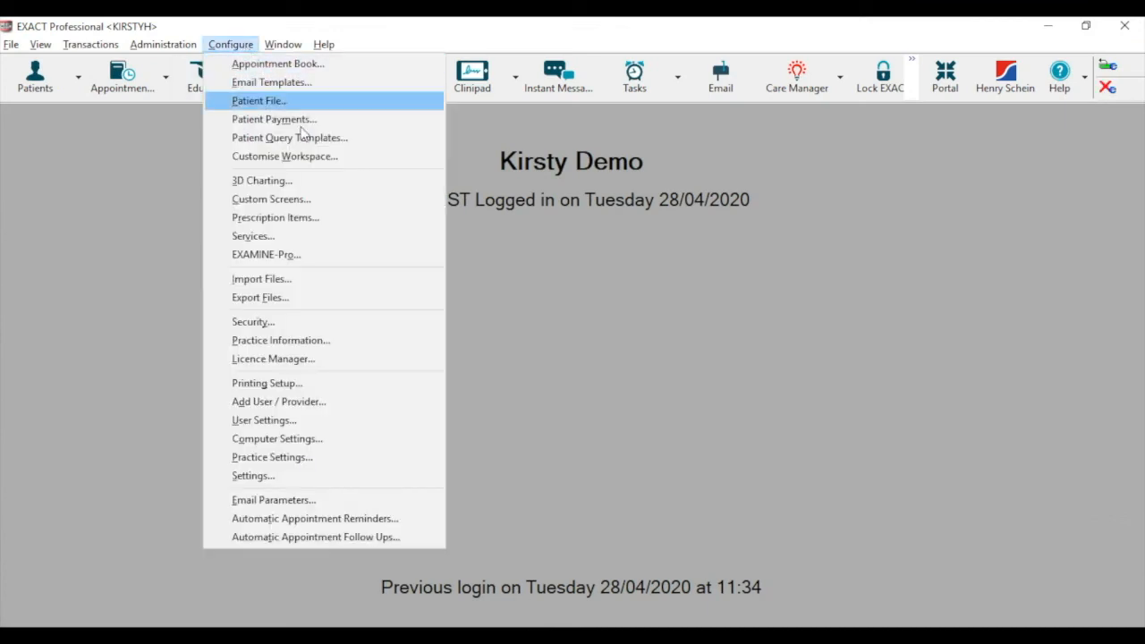
left_click(272, 199)
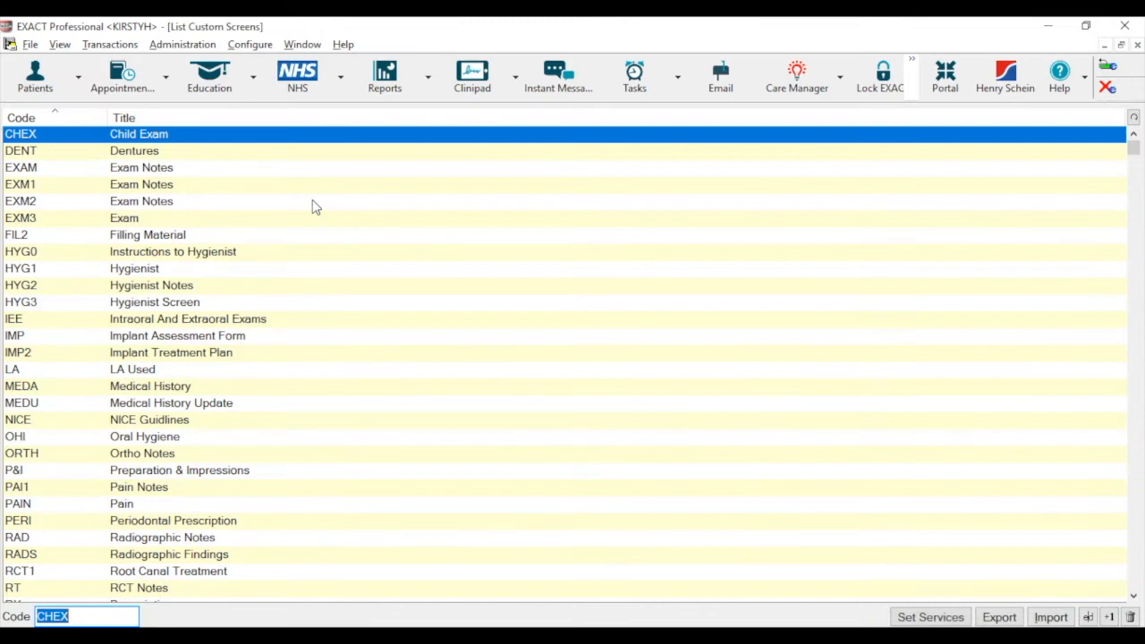
mouse_move(827, 470)
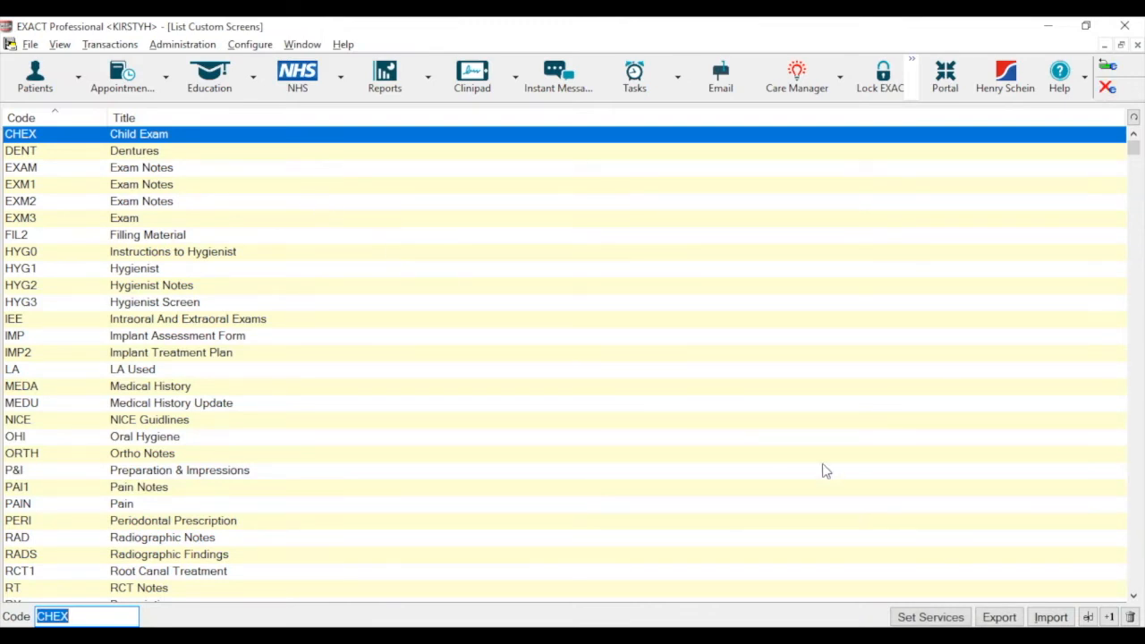
mouse_move(1053, 616)
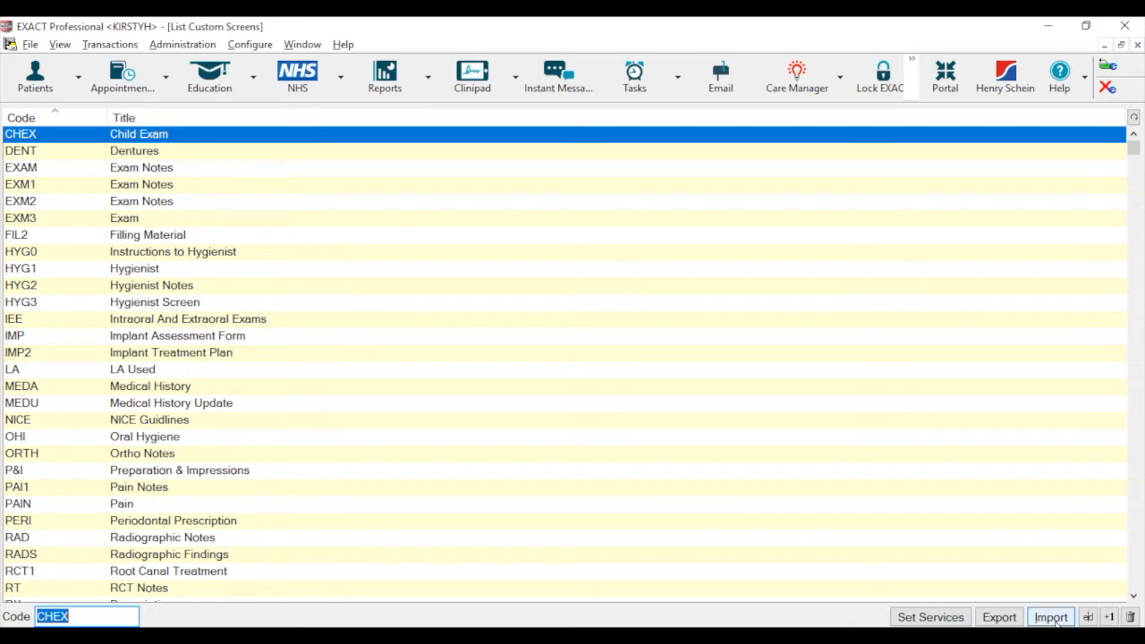
Step: Import 'Telephone Triage with meds' from Desktop > Custom Screens so COVID TT1 is listed
left_click(1051, 618)
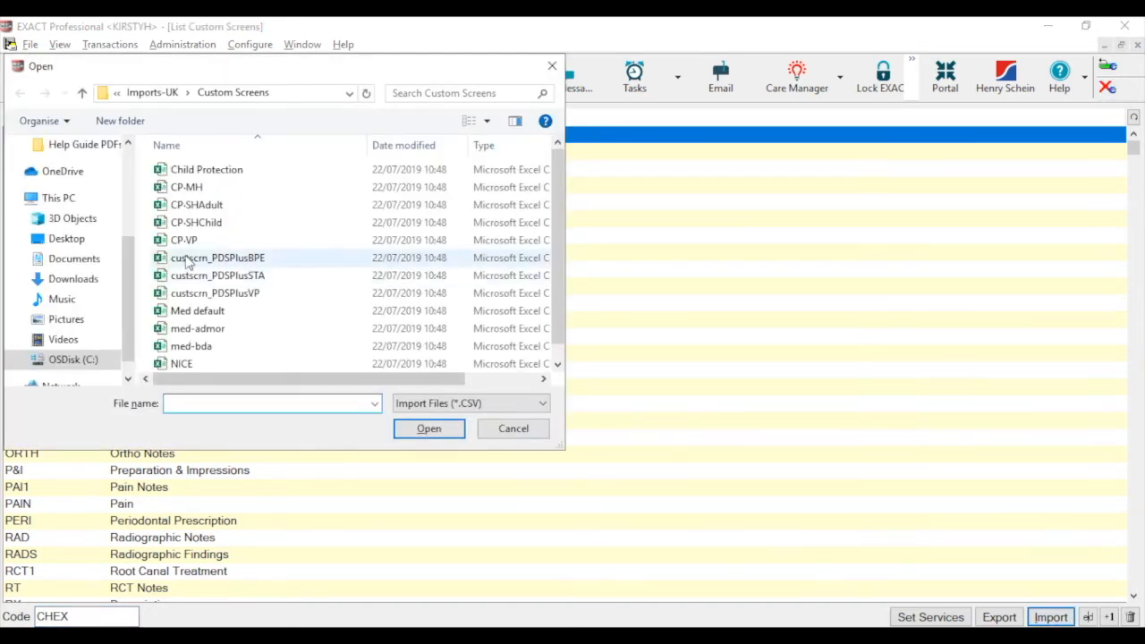
left_click(64, 238)
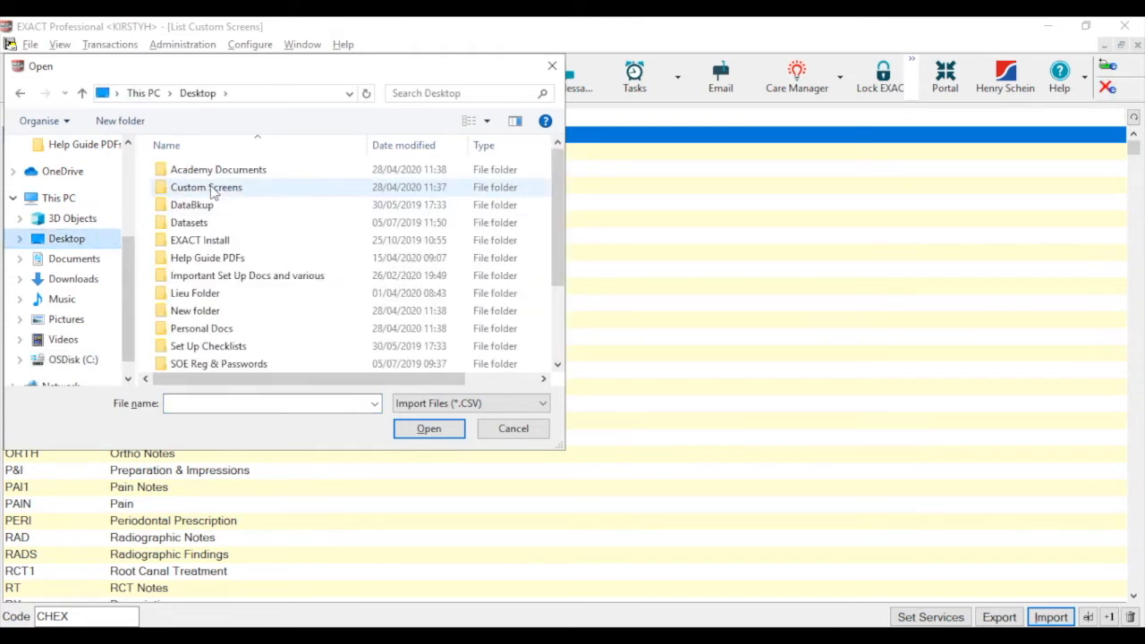
double_click(206, 188)
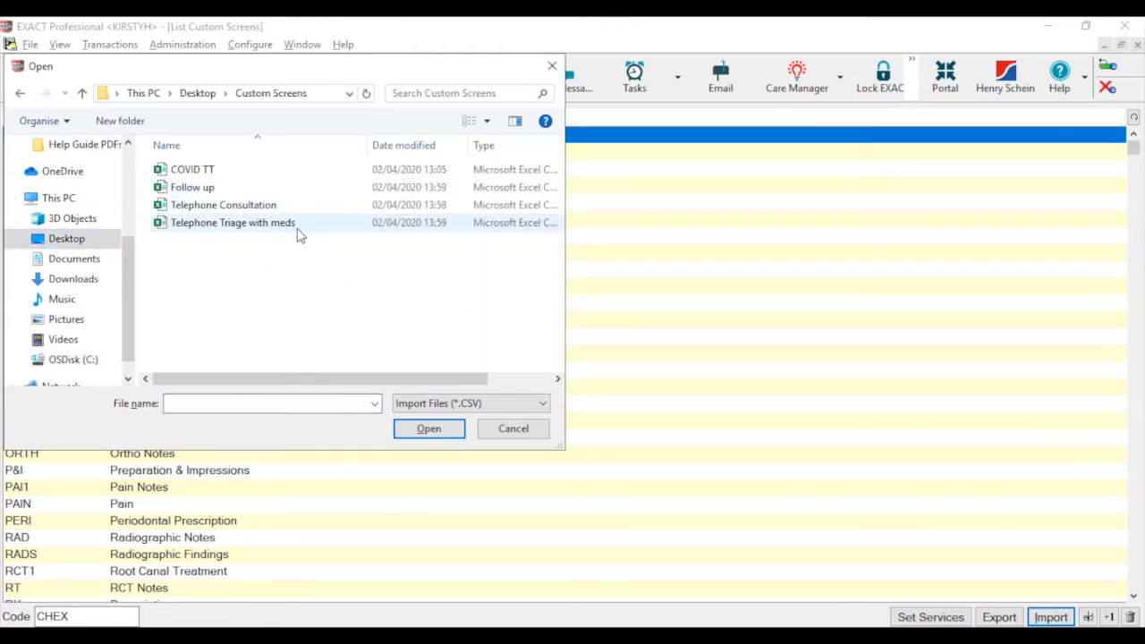
left_click(232, 222)
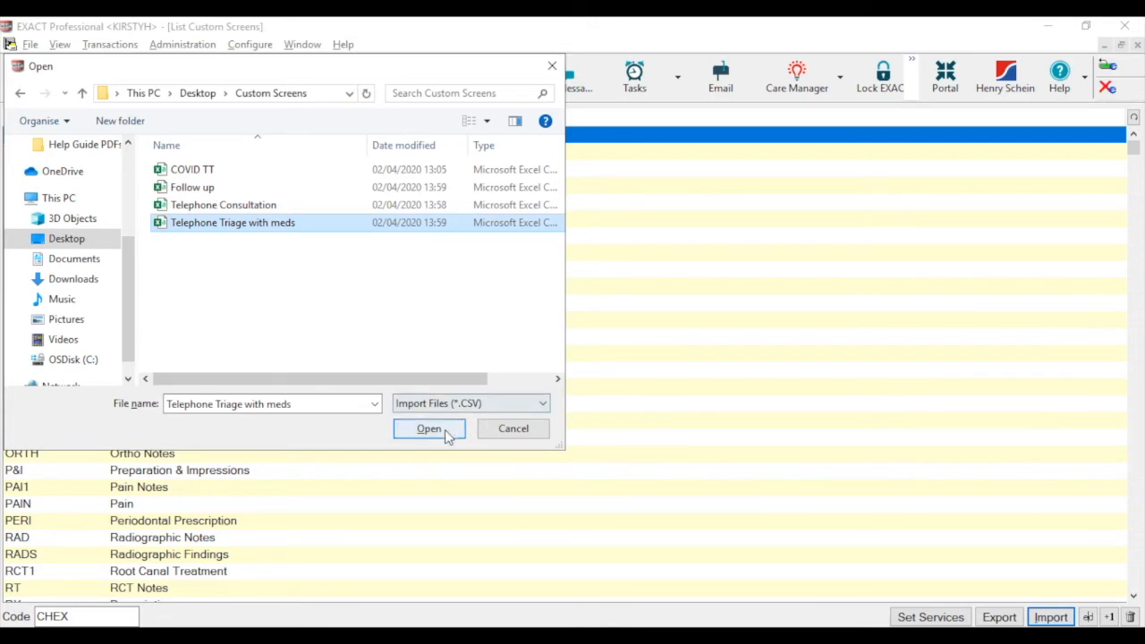
left_click(430, 429)
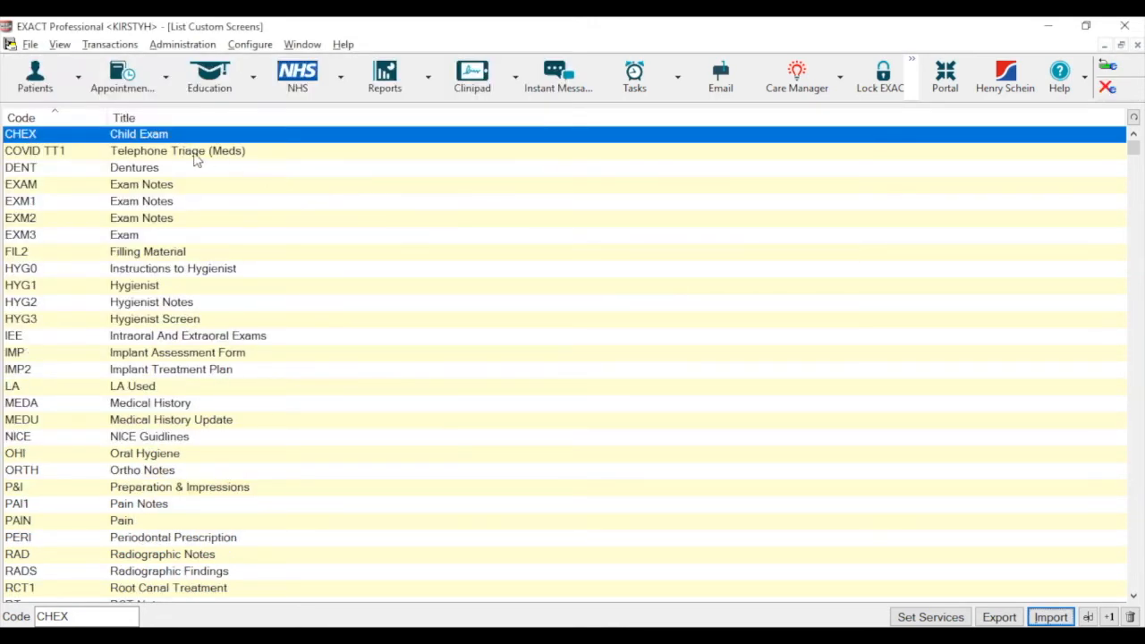
mouse_move(275, 161)
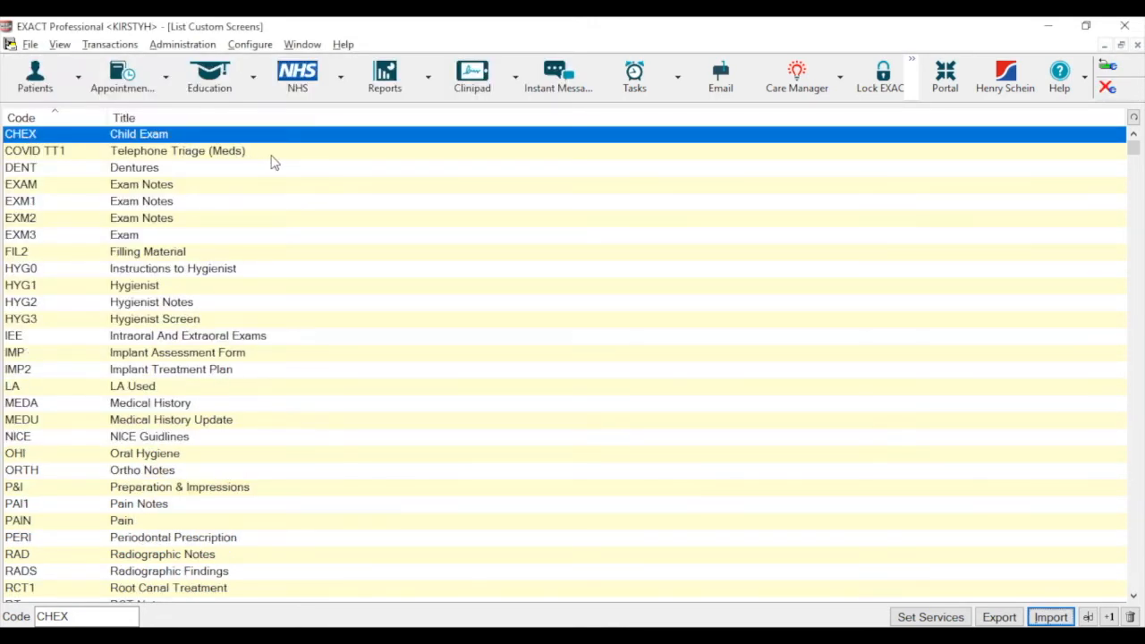
Step: Select the imported COVID TT1 screen, then open Configure > Services to list the fee codes
left_click(177, 150)
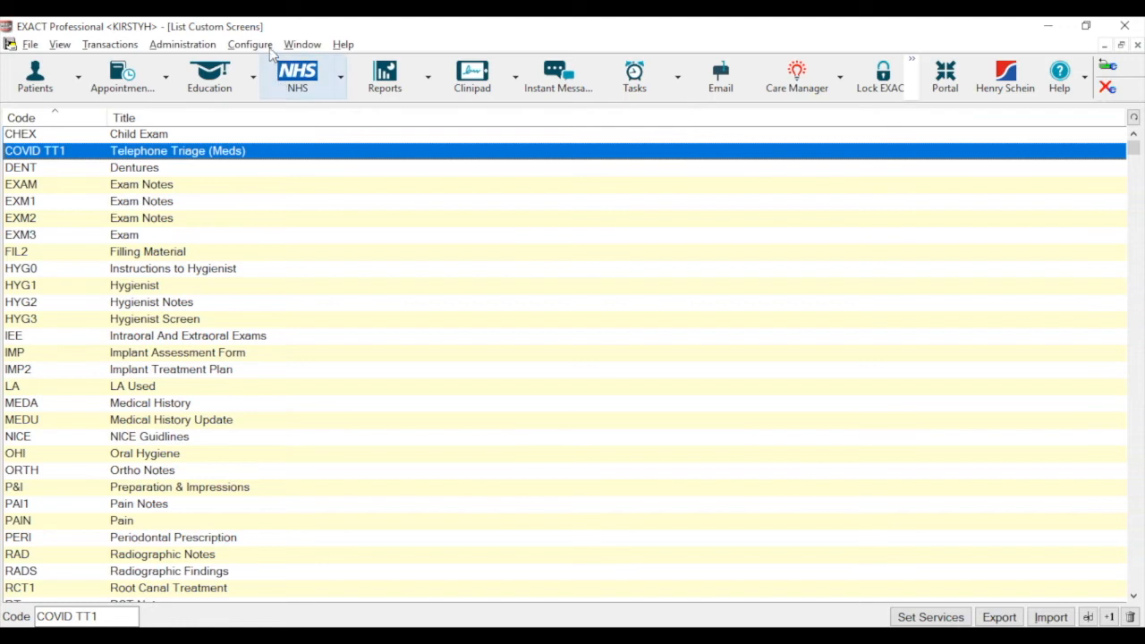
left_click(251, 43)
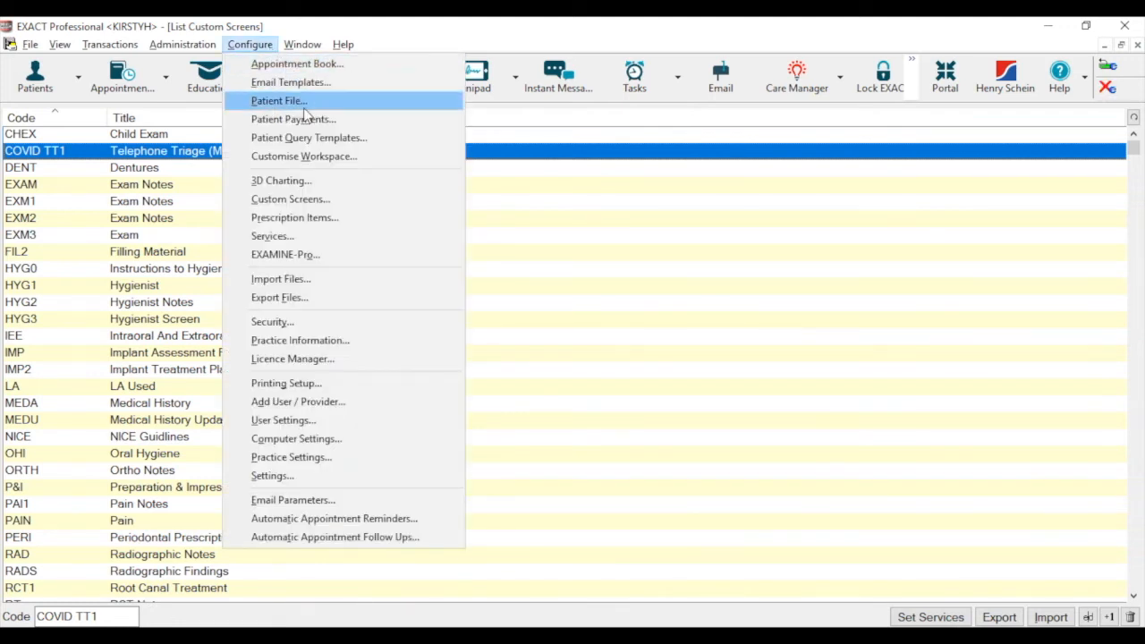
mouse_move(319, 244)
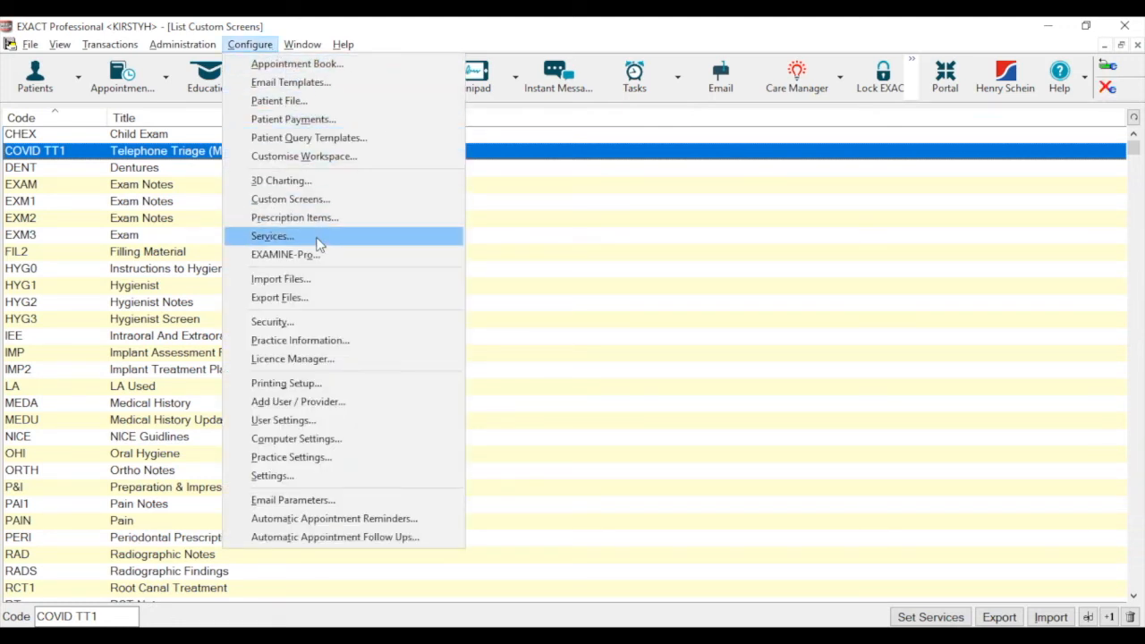
left_click(272, 237)
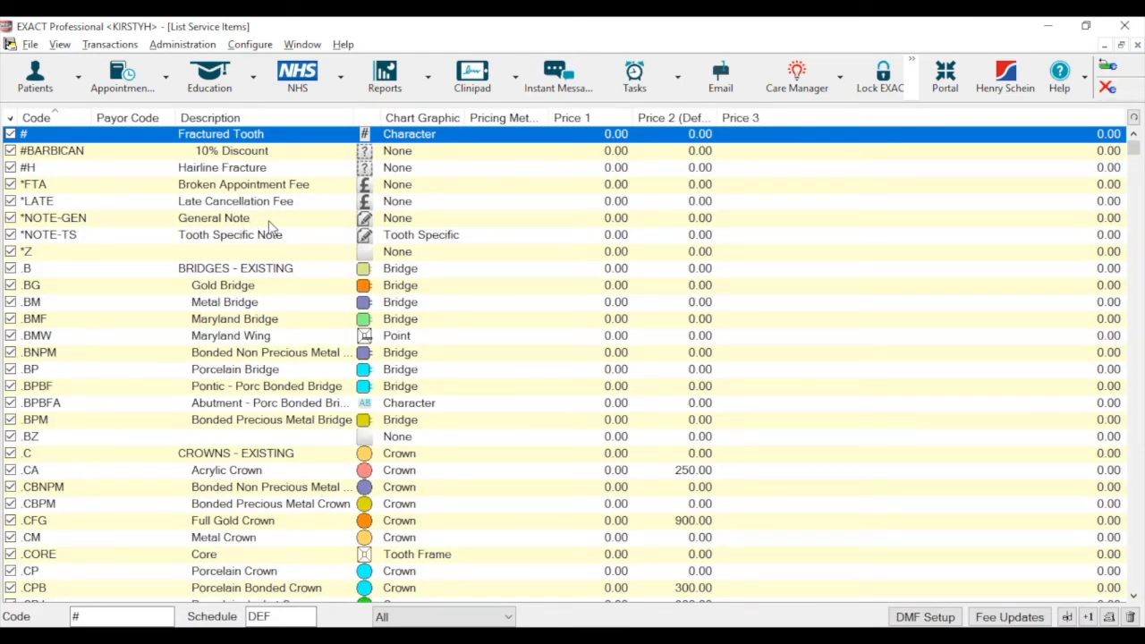
Step: Edit *NOTE-GEN General Note and choose COVID TT1 as its linked custom screen
left_click(213, 218)
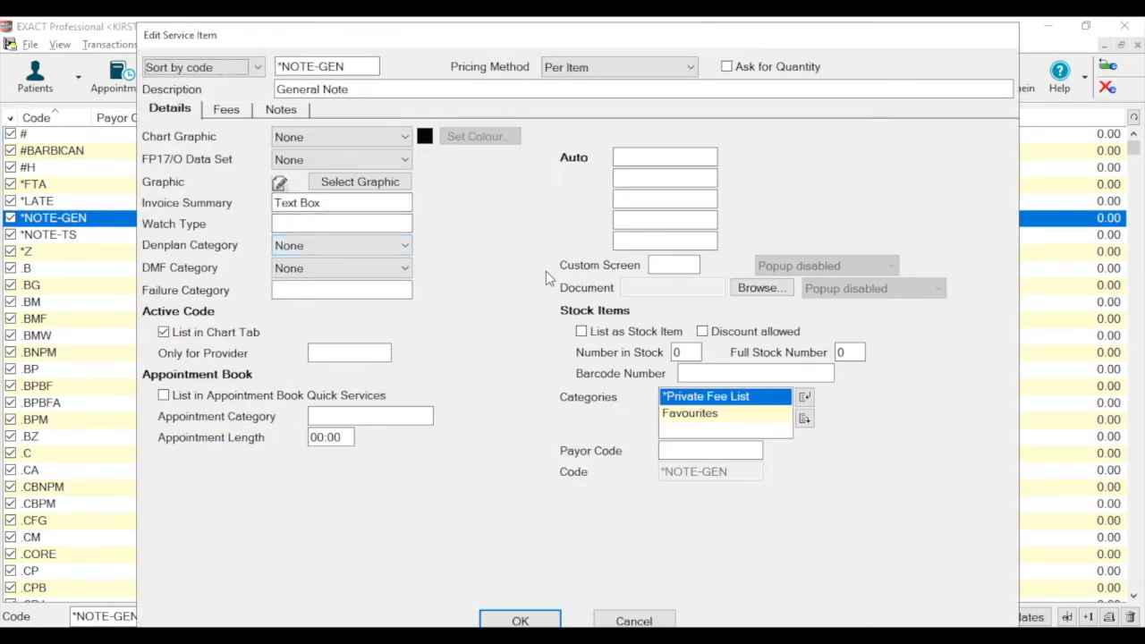
left_click(673, 265)
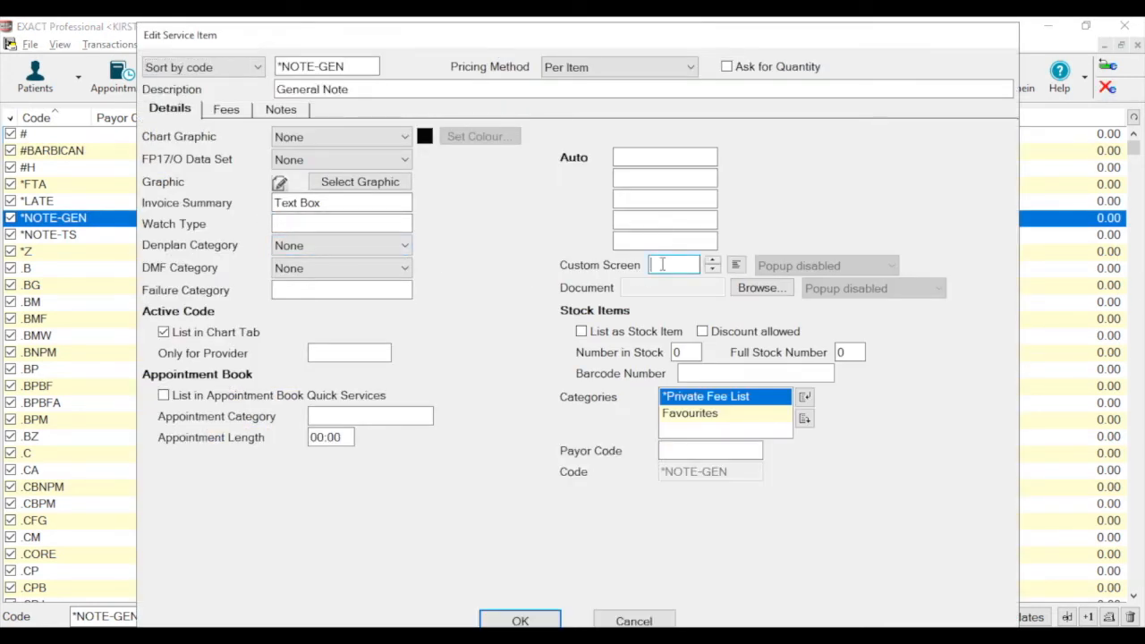
mouse_move(736, 265)
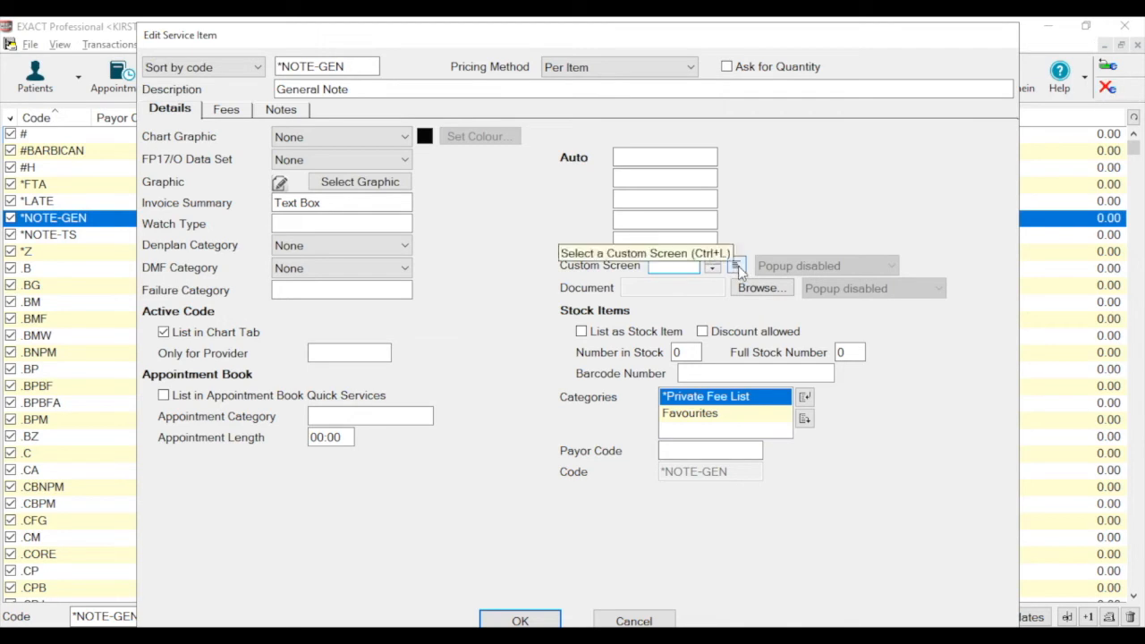
left_click(740, 265)
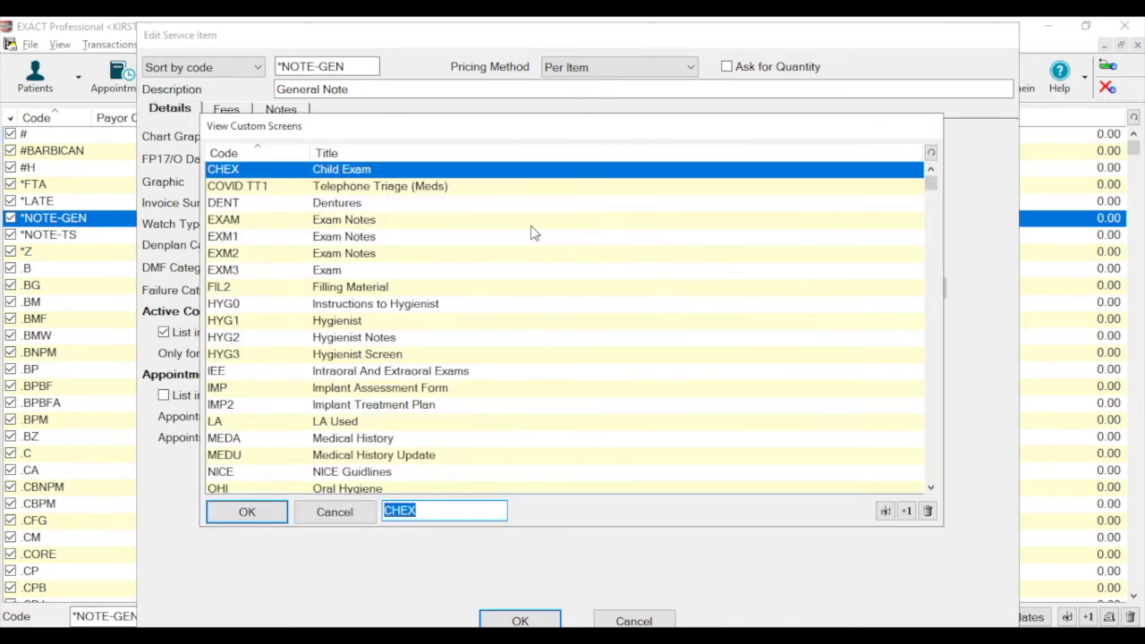
mouse_move(428, 198)
type("COVID TT1")
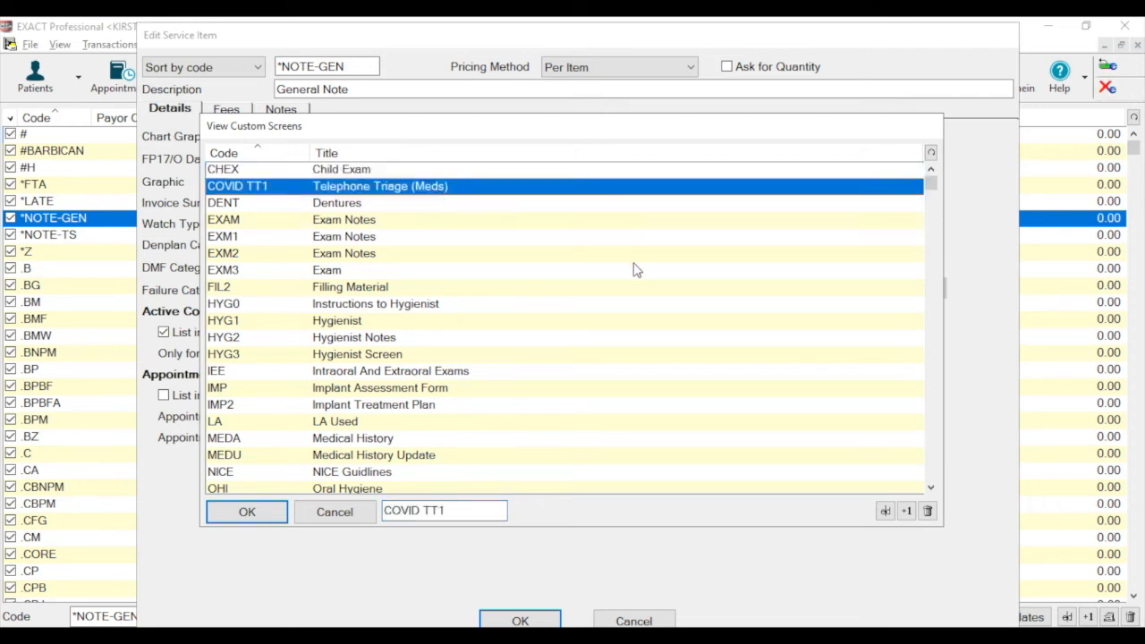
left_click(247, 512)
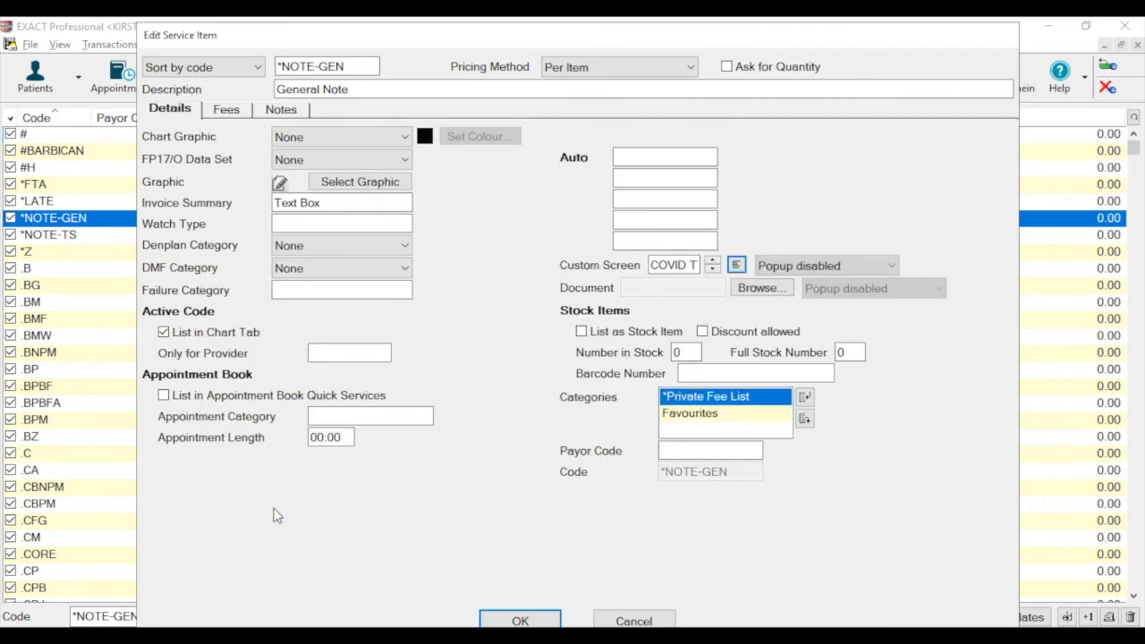
mouse_move(386, 494)
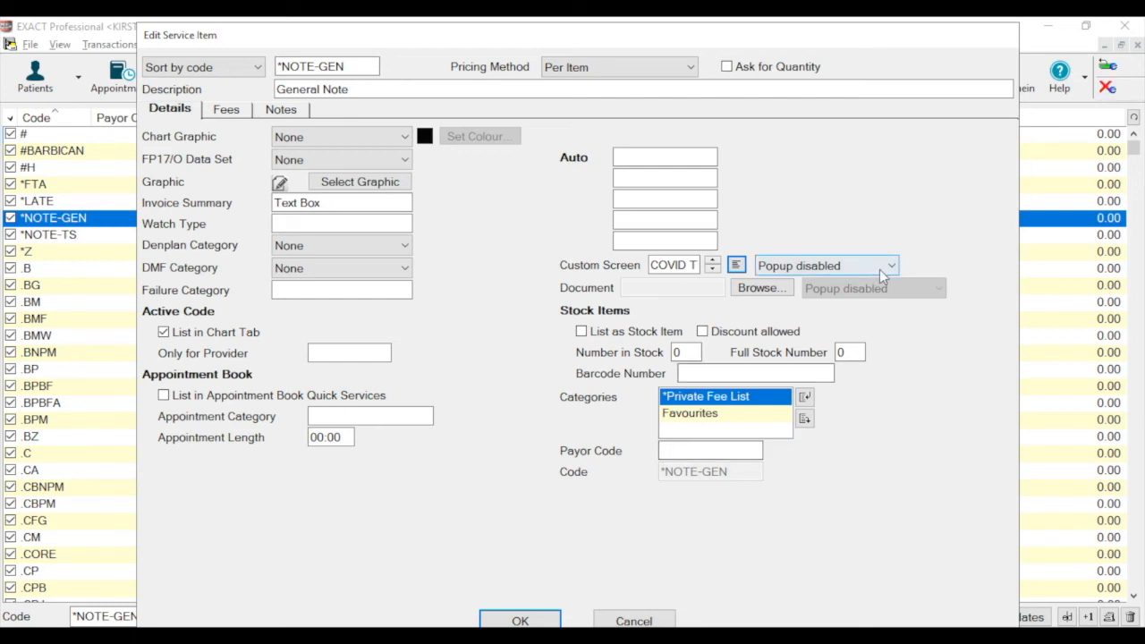
Step: Set COVID TT1 to 'Popup when planned' on *NOTE-GEN and save the service
left_click(898, 265)
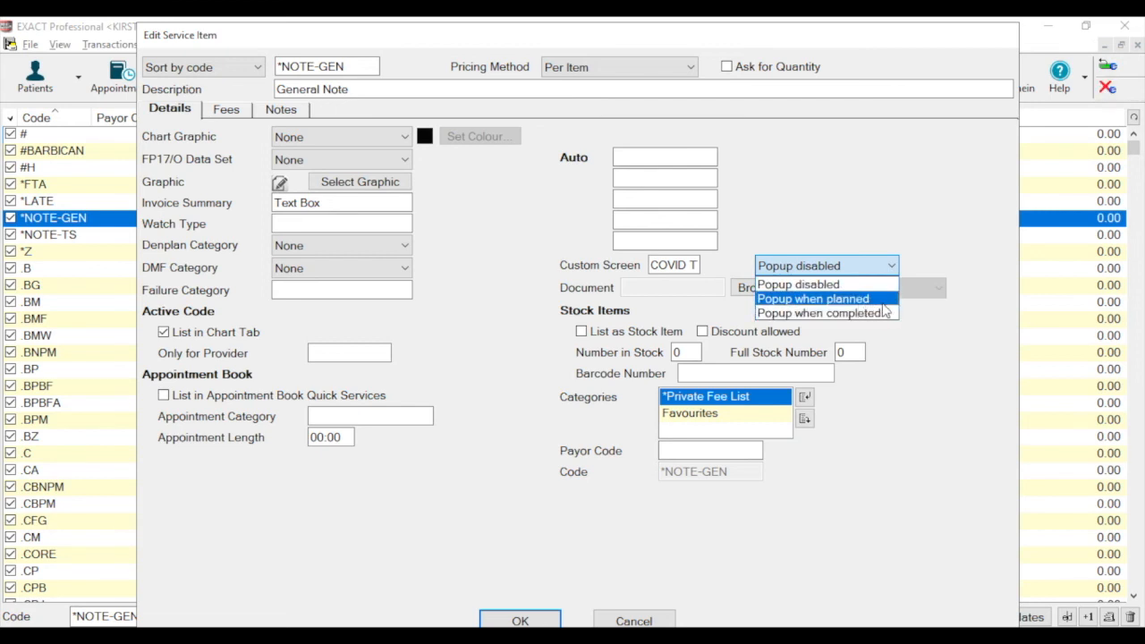
left_click(813, 299)
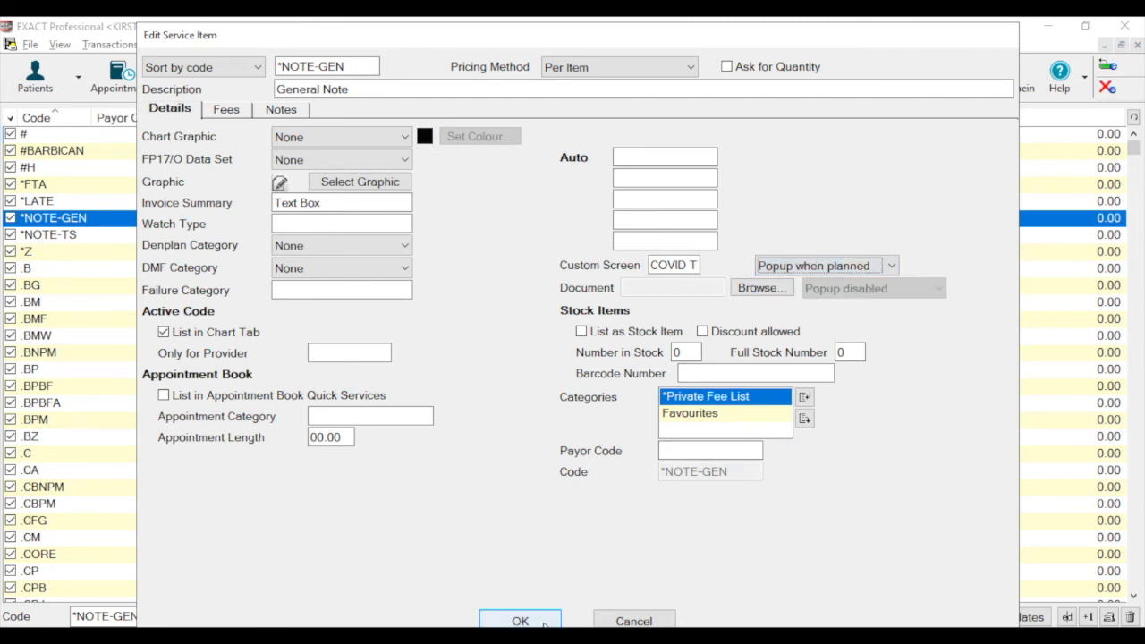
left_click(521, 619)
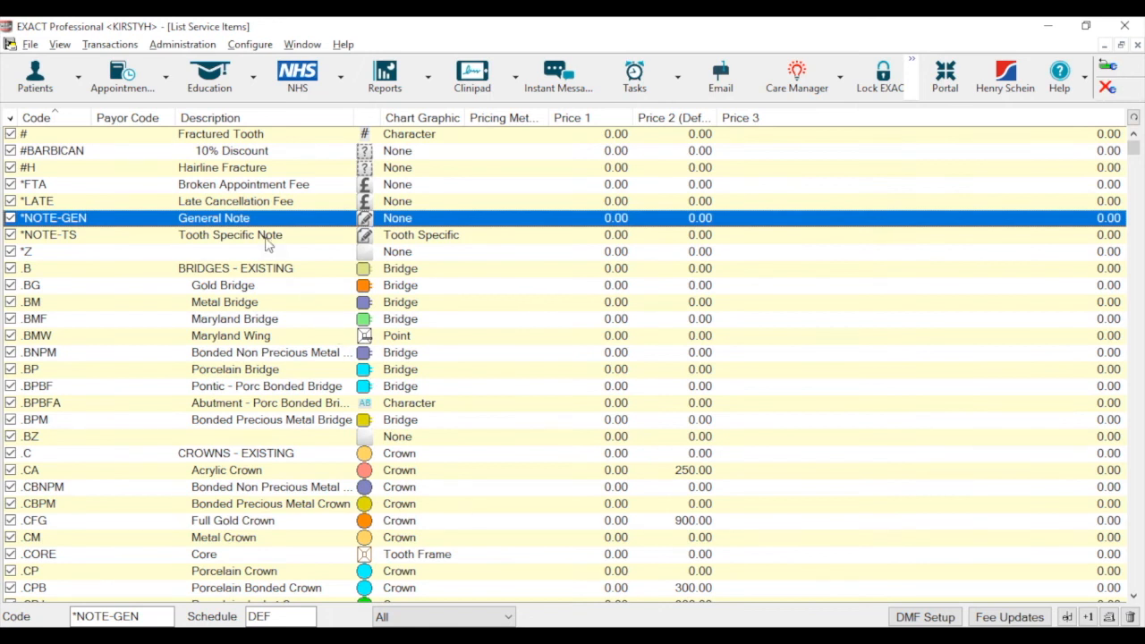
mouse_move(315, 235)
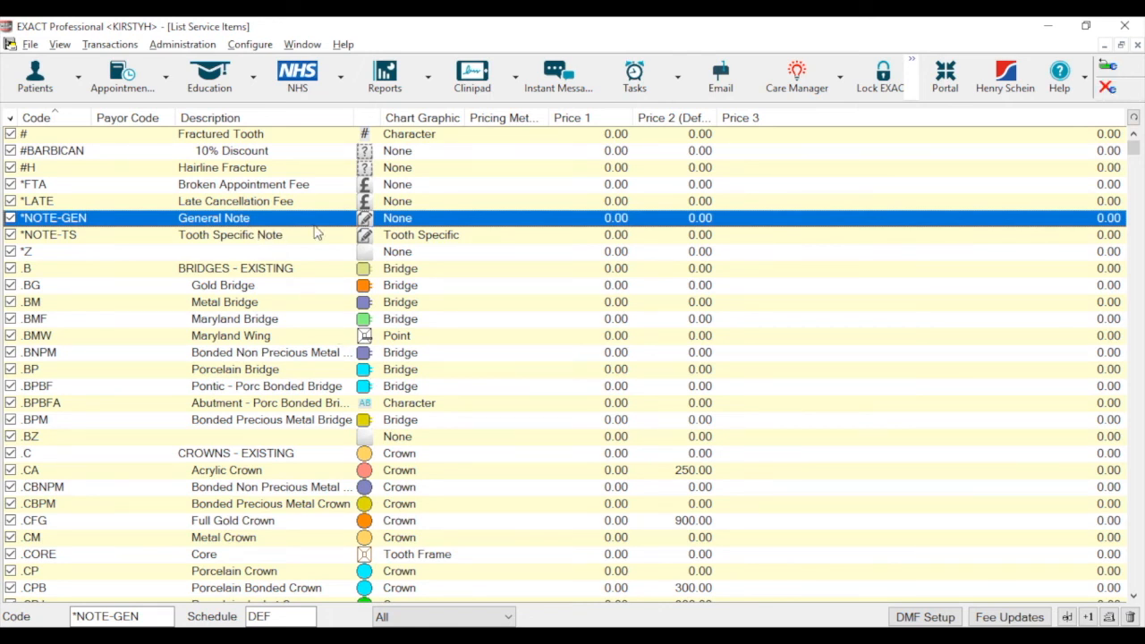